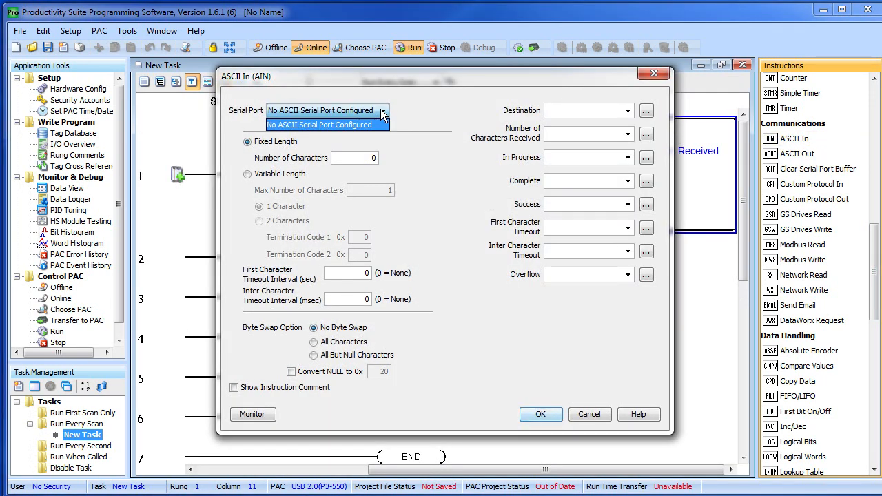
pyautogui.moveTo(351, 135)
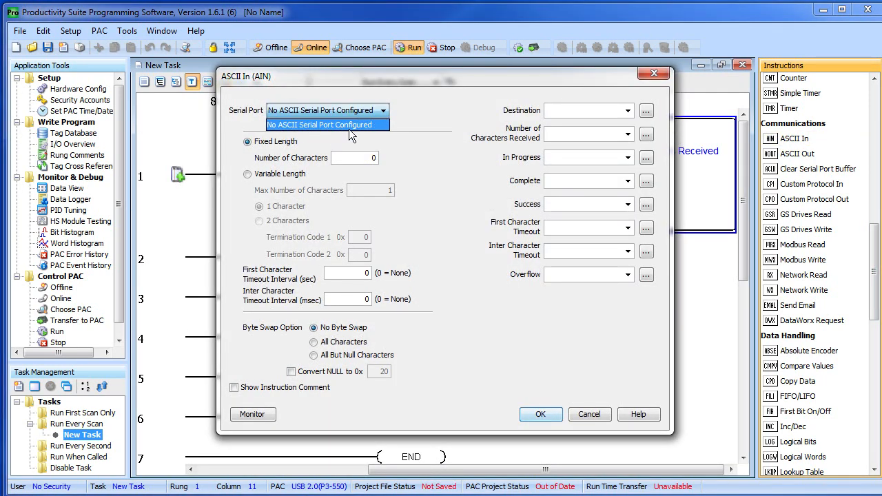
# Dismiss the empty serial port list and cancel the ASCII In instruction setup.
pyautogui.click(326, 125)
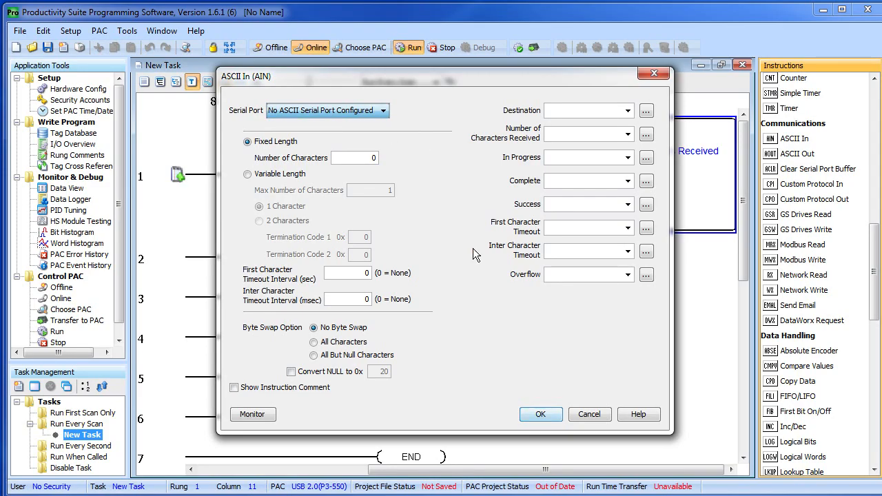
pyautogui.click(589, 414)
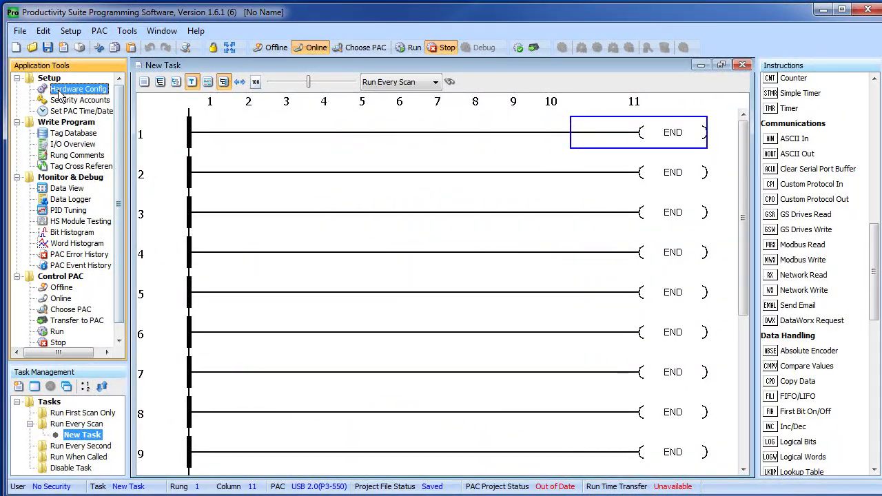
# Read the PAC's physical configuration, accepting Yes To All for the base mismatch.
pyautogui.click(79, 89)
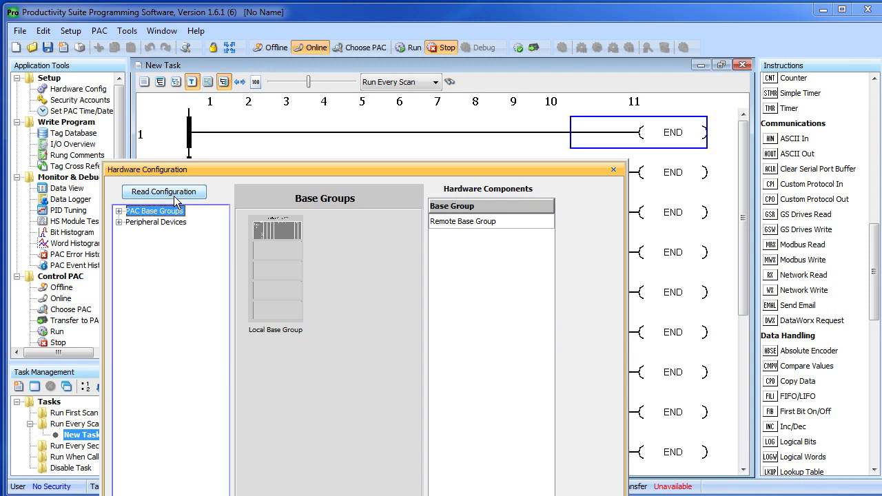
pyautogui.click(164, 191)
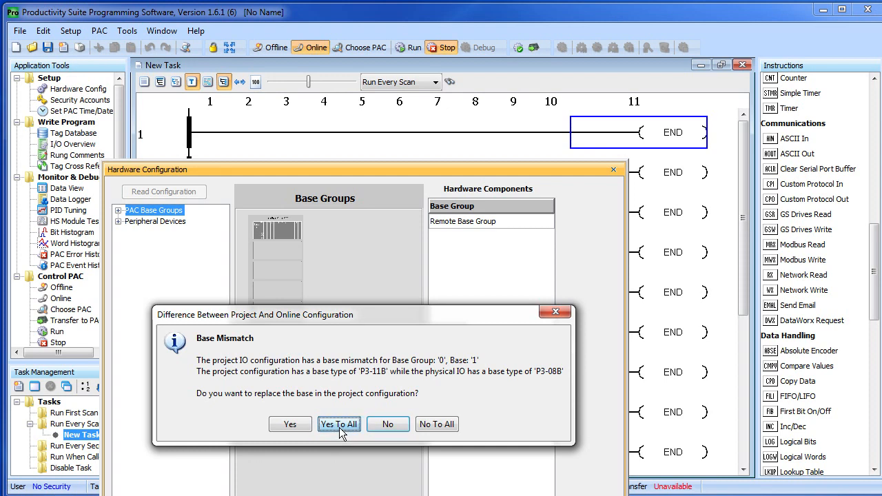
pyautogui.click(338, 424)
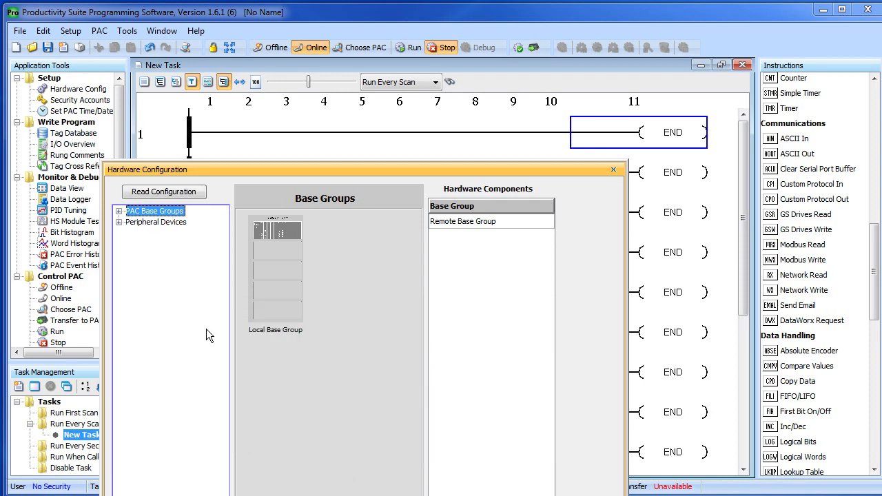
pyautogui.click(120, 211)
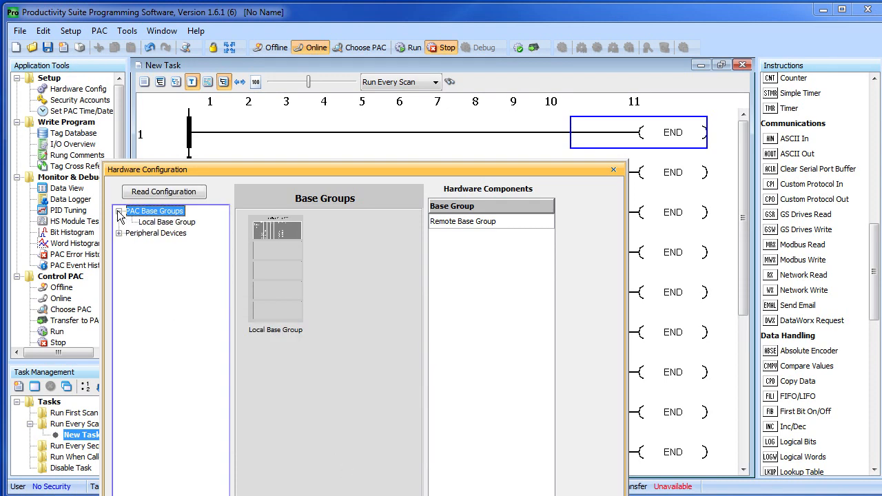
# Name the P3-550 CPU's RS-232 port Scanner, using ASCII/Custom Protocol at 9600 baud.
pyautogui.click(165, 222)
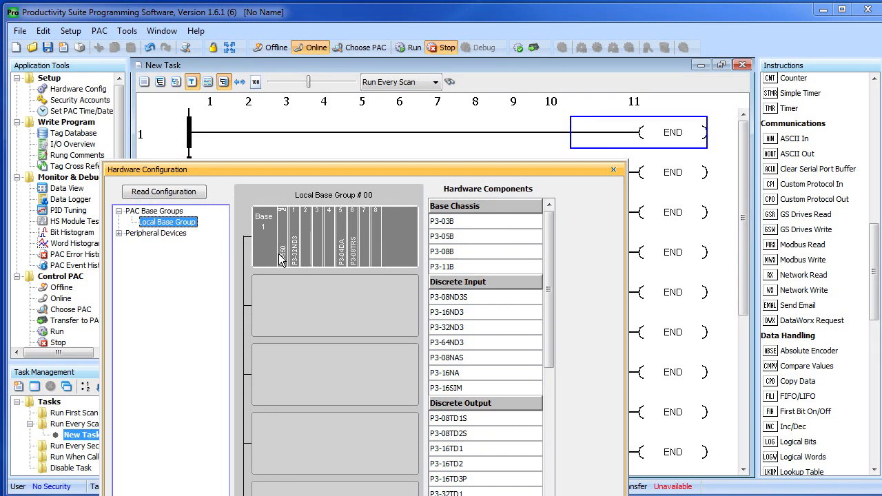
pyautogui.moveTo(254, 263)
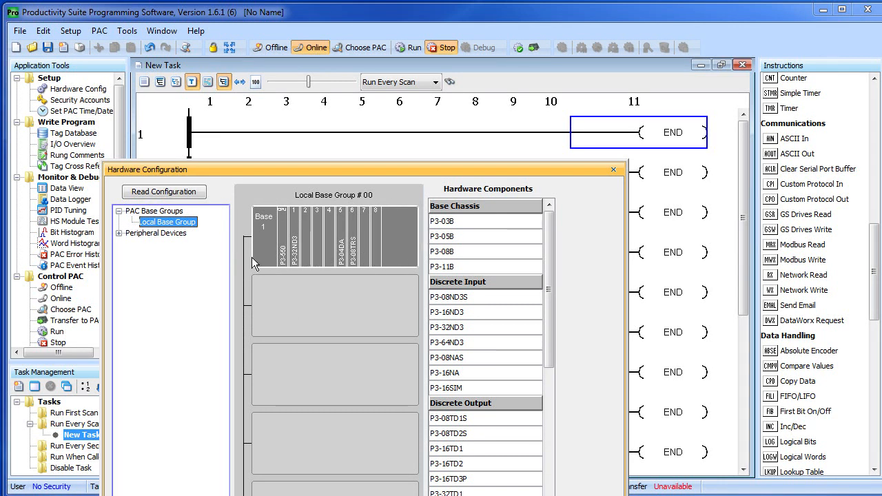
pyautogui.moveTo(282, 258)
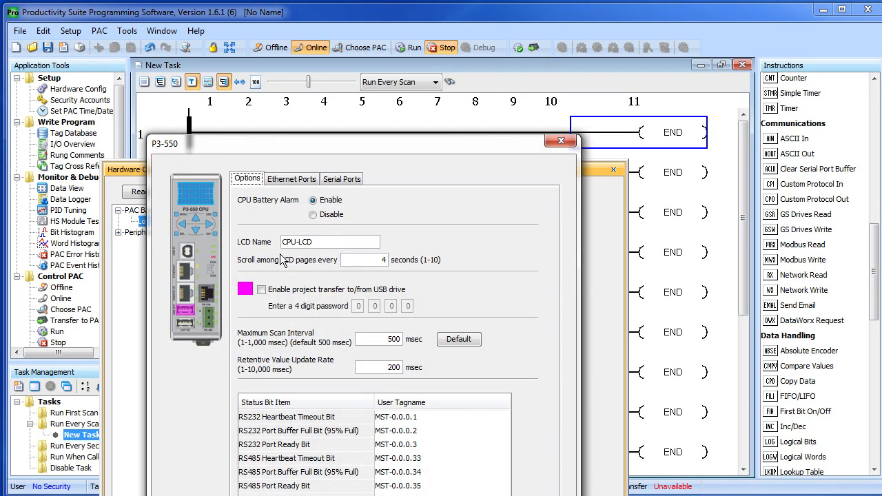
pyautogui.click(341, 178)
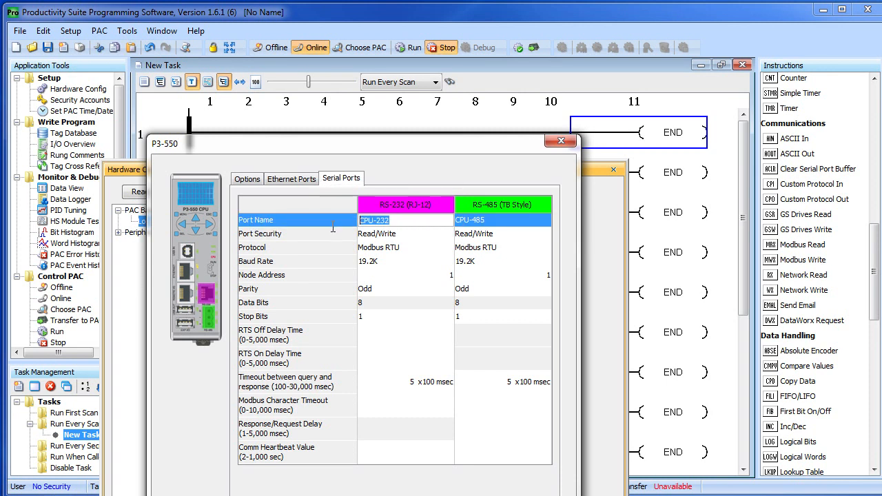
pyautogui.write('Scal')
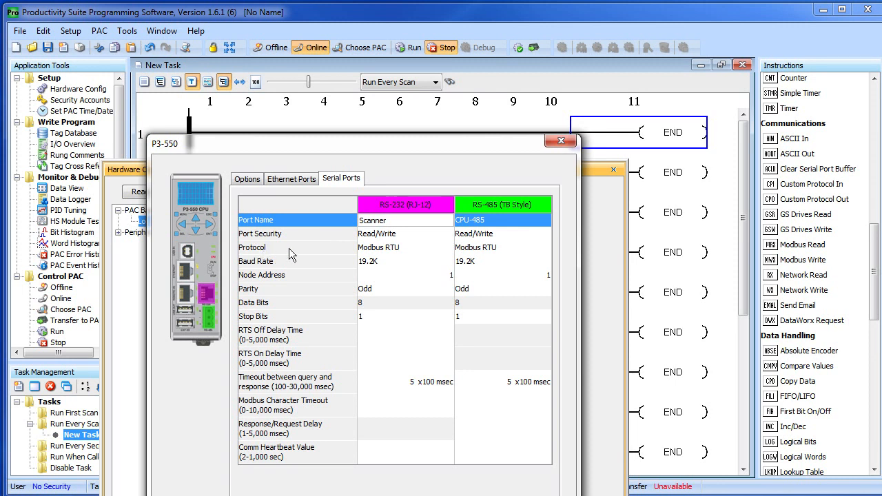
pyautogui.moveTo(376, 255)
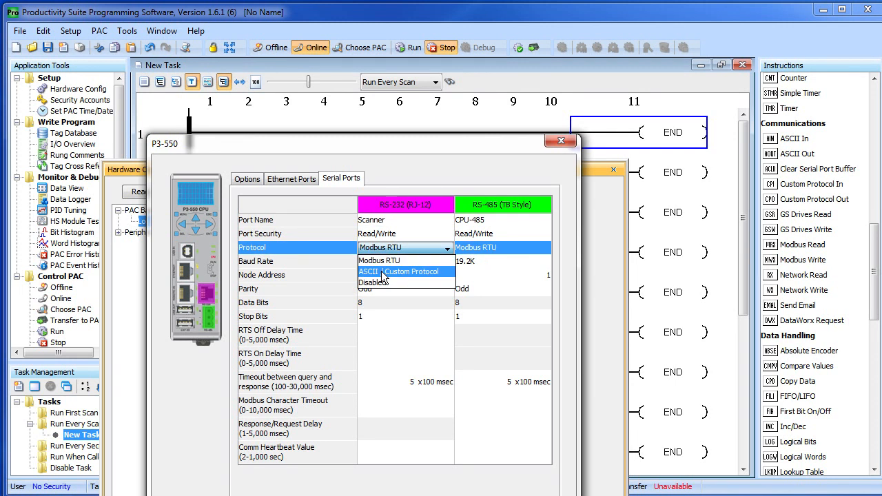
pyautogui.click(410, 272)
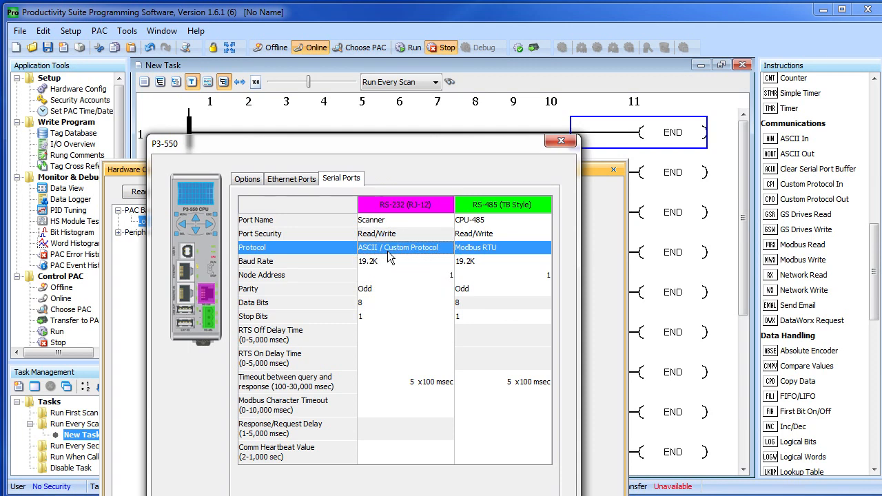
pyautogui.click(405, 261)
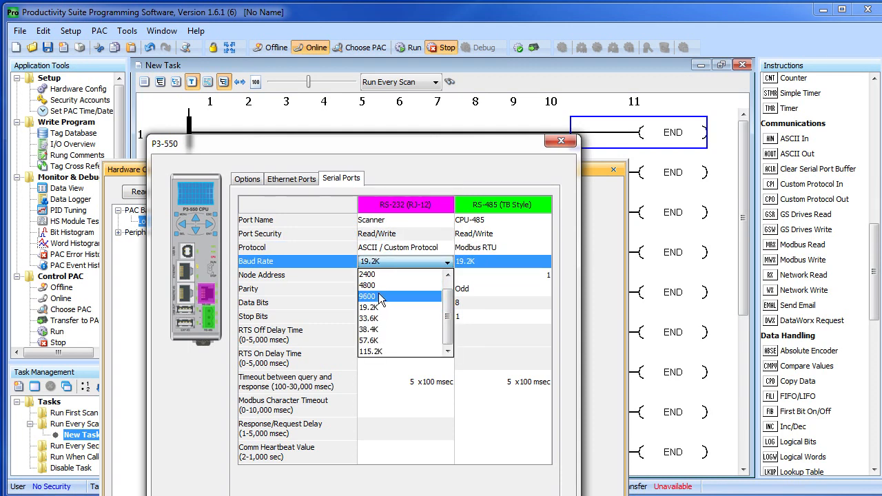
pyautogui.click(368, 296)
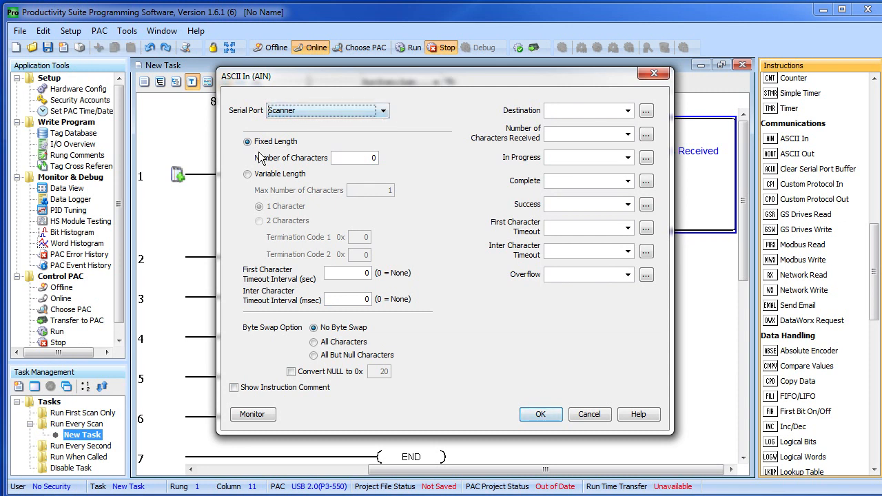
# Set ASCII In to read 10 characters from Scanner into destination ScannerString.
pyautogui.click(355, 157)
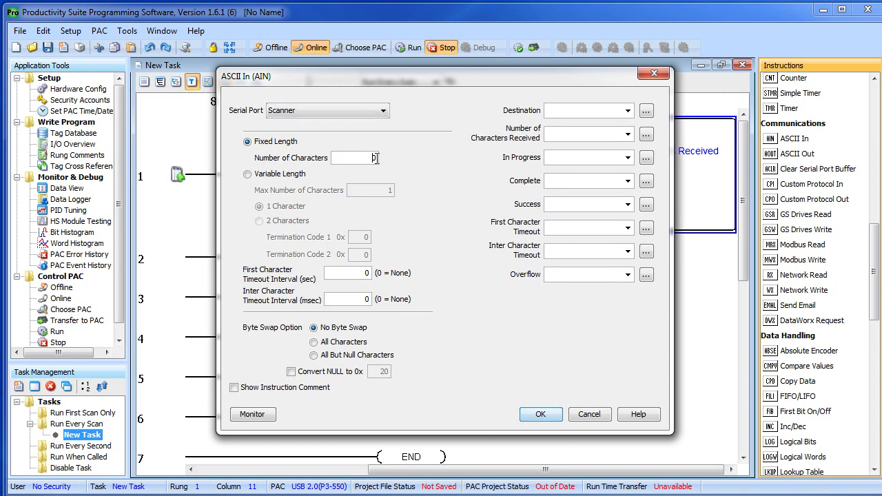
pyautogui.write('10')
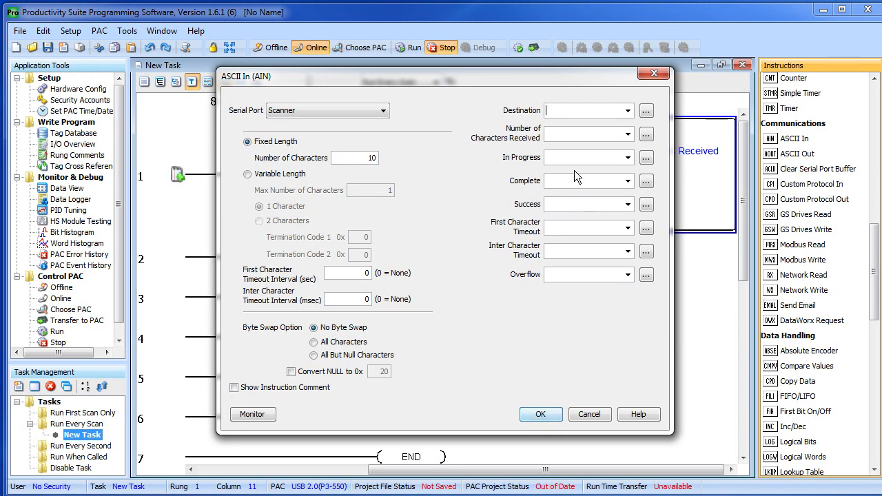
pyautogui.write('ScannerString')
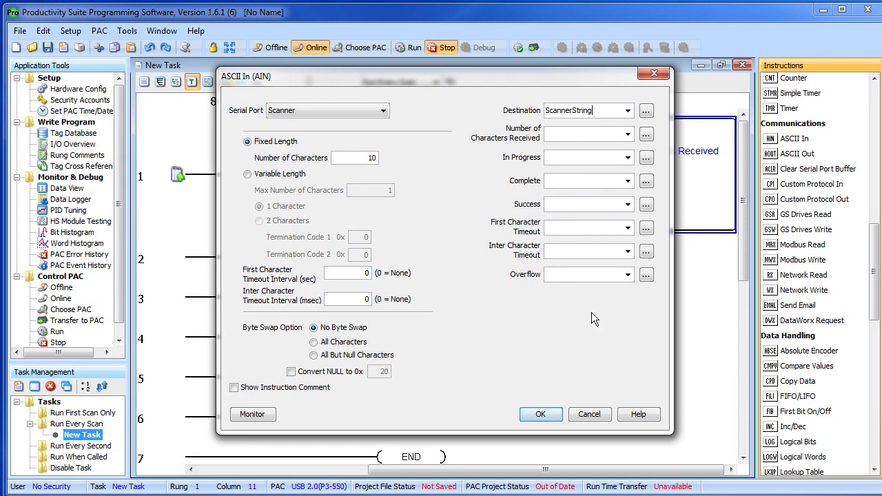
pyautogui.moveTo(591, 323)
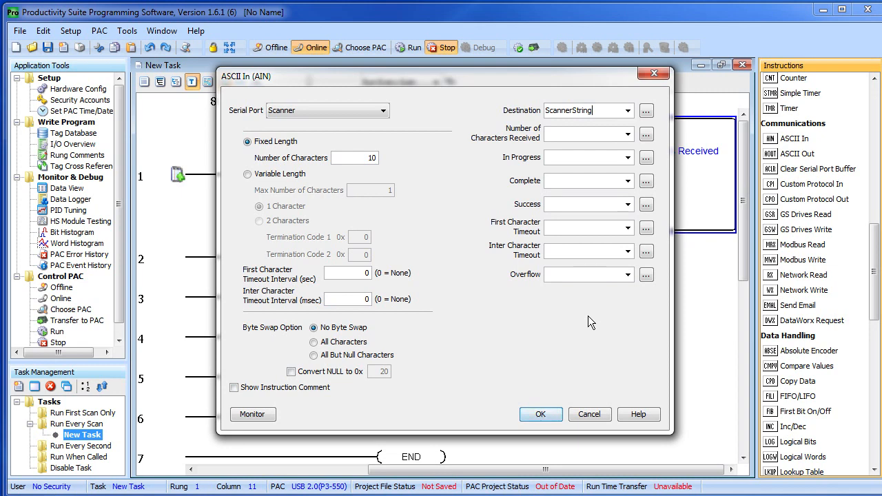
pyautogui.click(541, 414)
pyautogui.write('10')
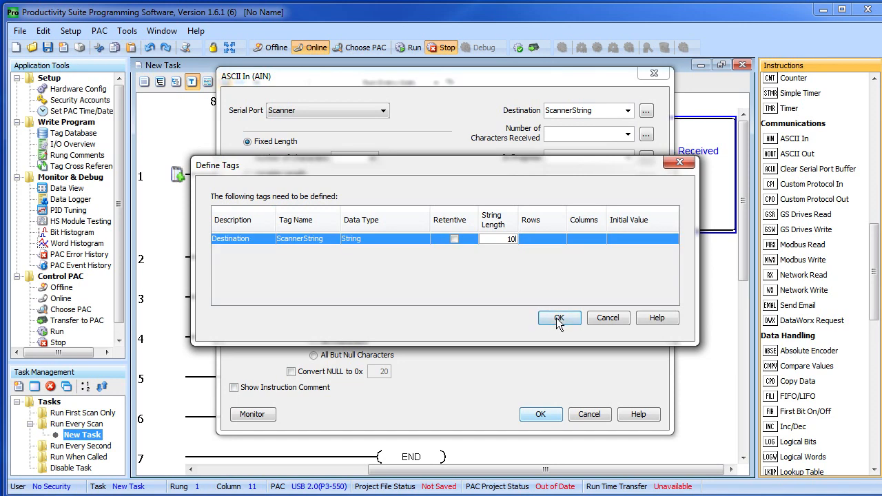
# Confirm creating the ScannerString string tag in Define Tags.
pyautogui.click(559, 318)
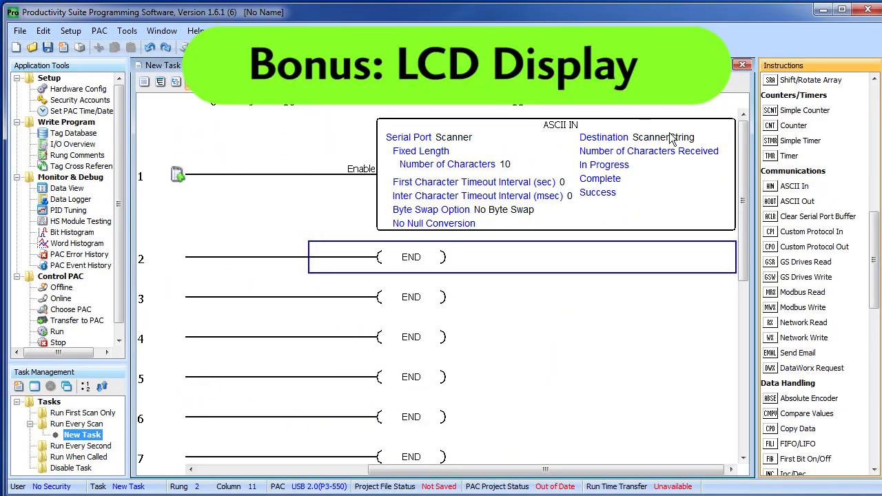
pyautogui.moveTo(637, 160)
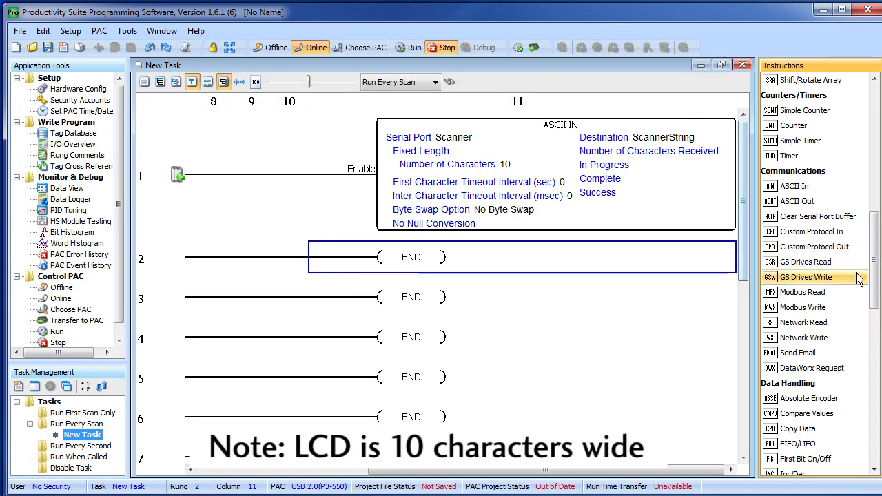
# Set the rung 2 LCD page to show 'Bar Code:' on line 1 and ScannerString on line 3.
pyautogui.scroll(-3)
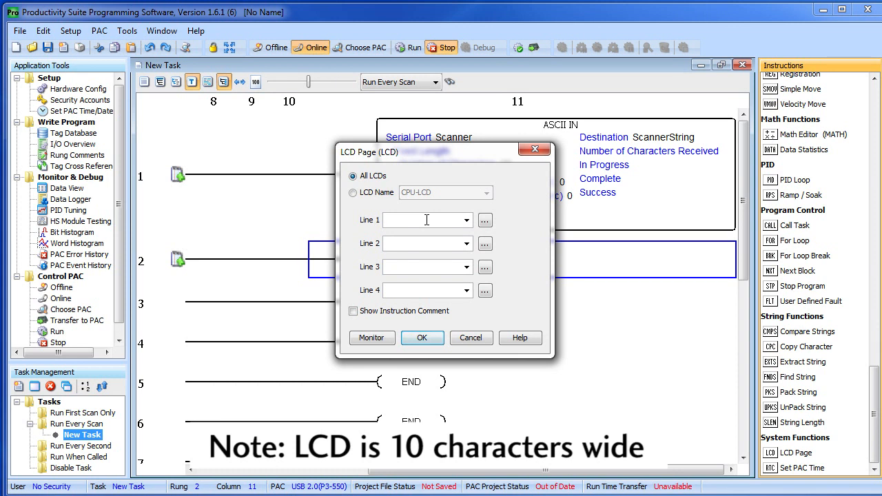
pyautogui.write('"B')
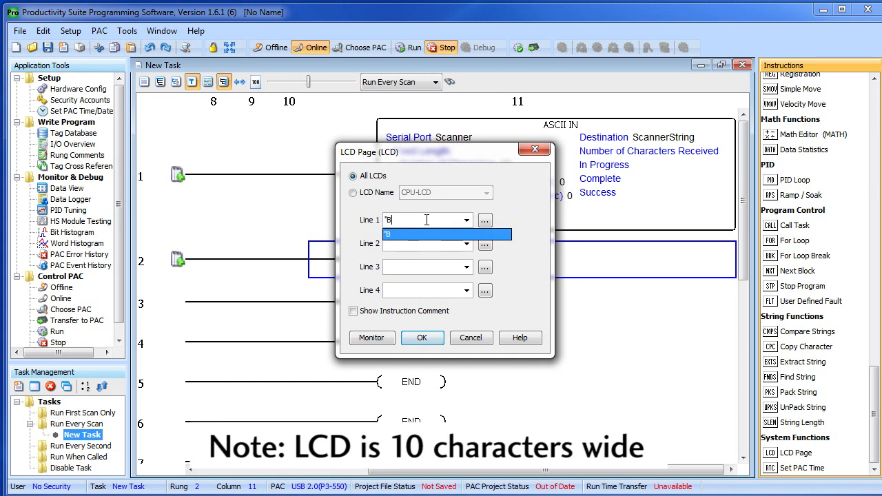
pyautogui.write('ar Code:')
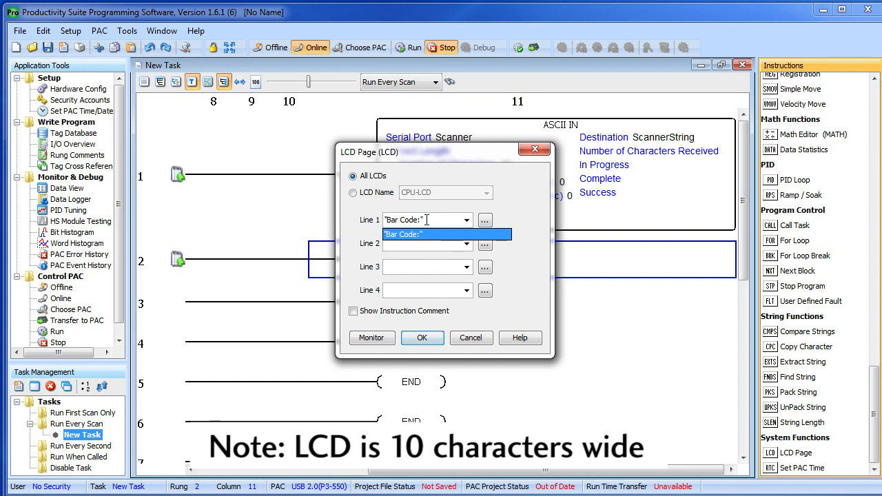
pyautogui.click(424, 243)
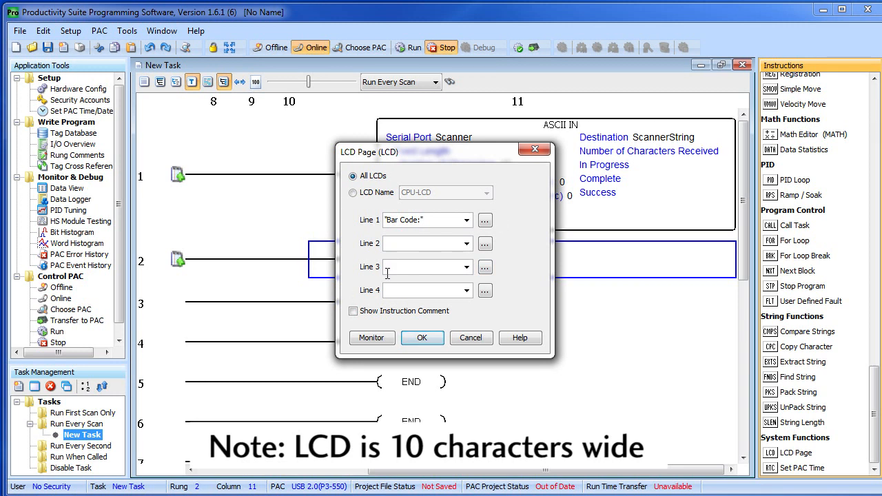
pyautogui.write('Scann')
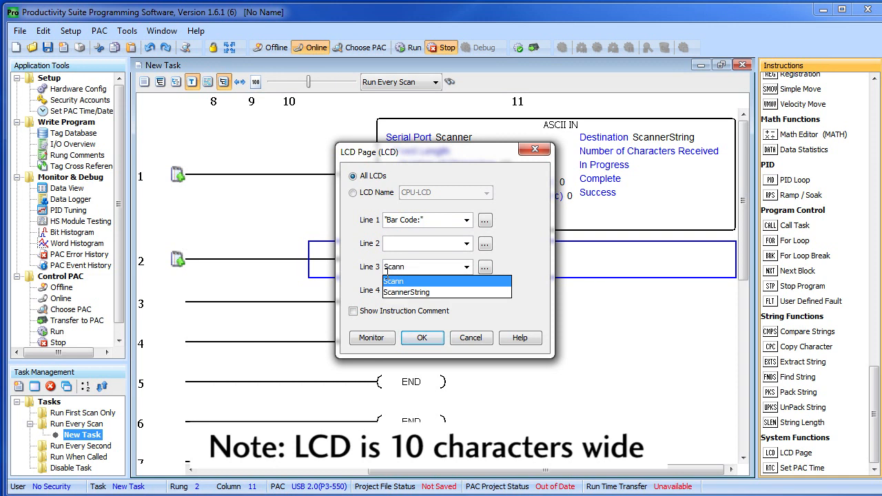
pyautogui.click(406, 292)
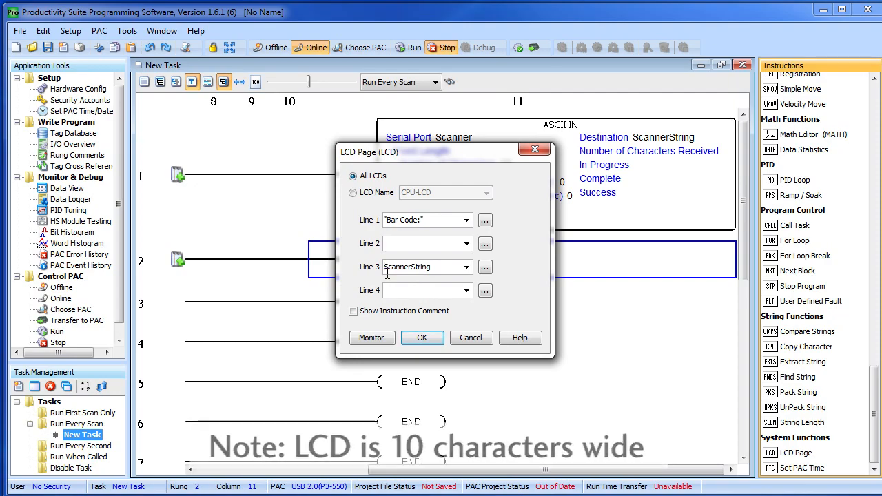
pyautogui.click(422, 338)
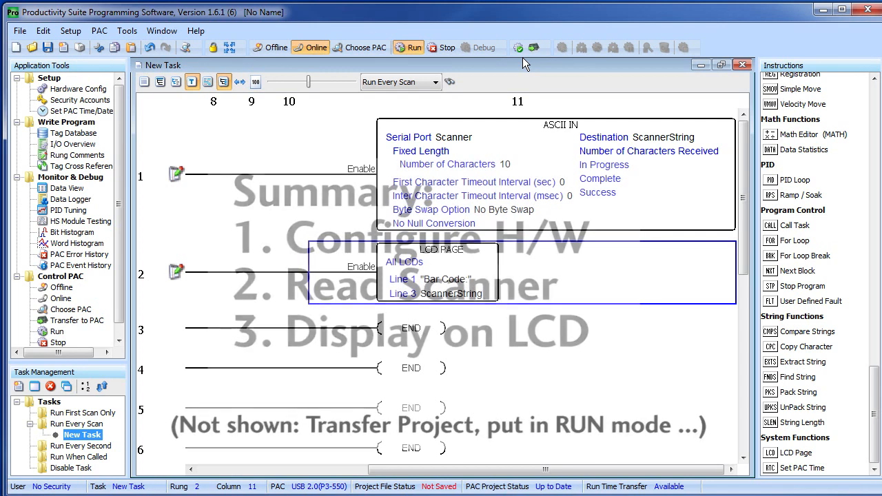
# Monitor live values showing 'PLC's R Us' in ScannerString, then stop the program.
pyautogui.click(450, 82)
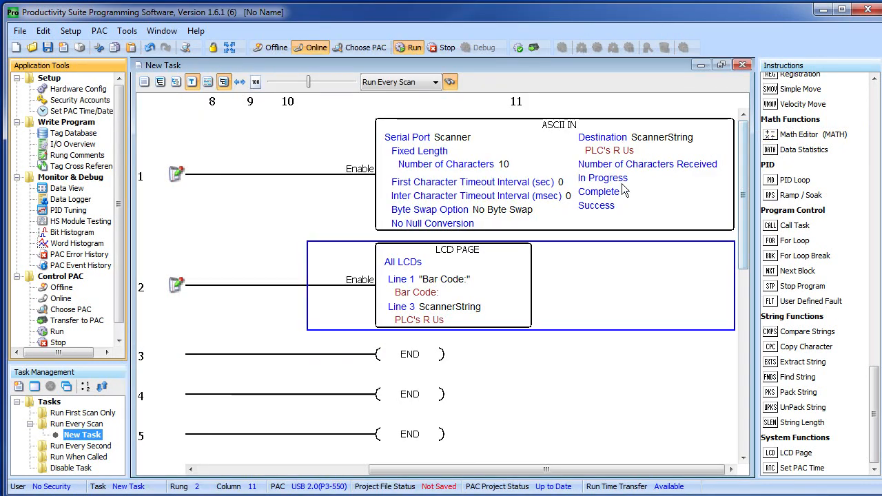
pyautogui.click(80, 89)
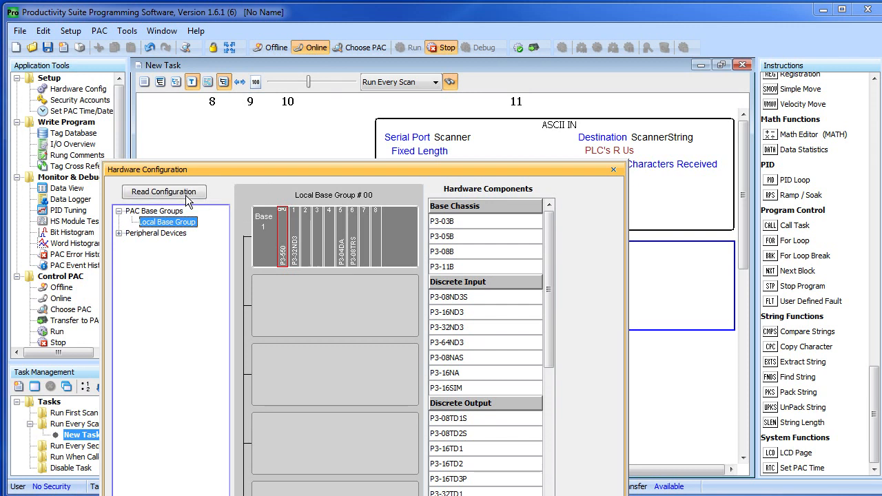
# Read the hardware configuration and view the modules in Remote Base Group #2.
pyautogui.click(164, 192)
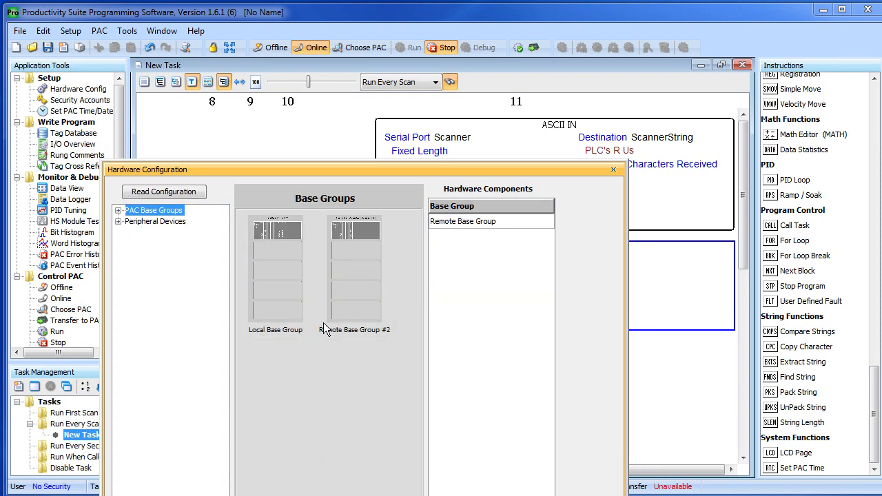
pyautogui.click(275, 269)
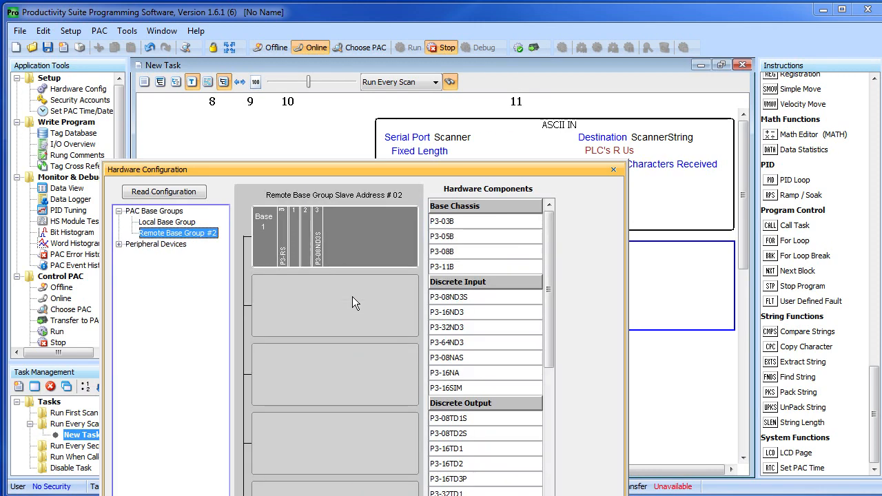
pyautogui.moveTo(290, 316)
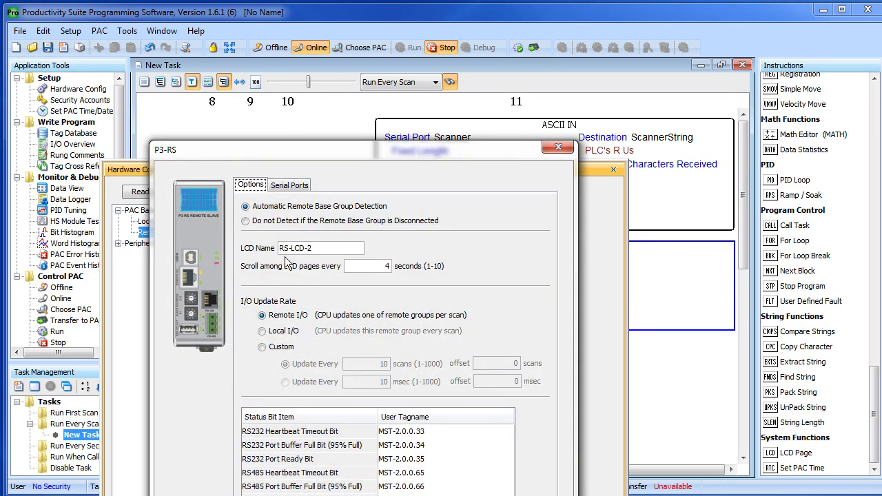
# Name the P3-RS module's RS-232 port Remote Scanner, ASCII/Custom Protocol at 9600 baud.
pyautogui.click(289, 184)
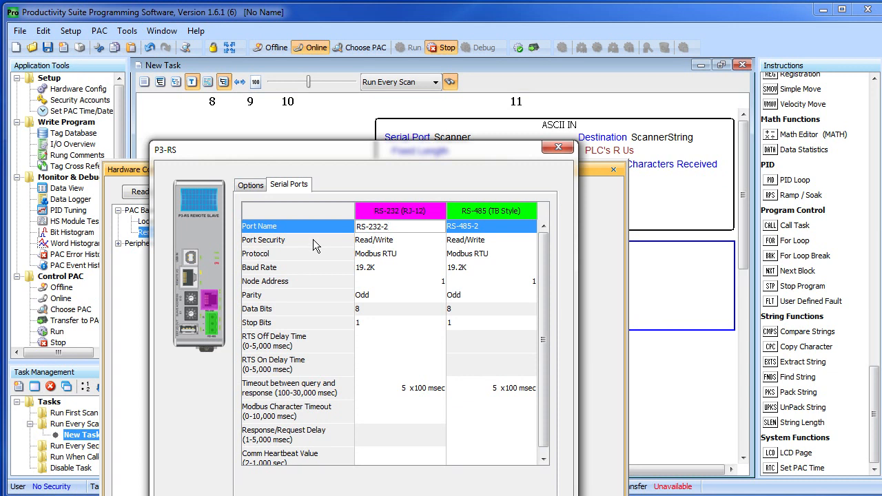
pyautogui.write('Remote Scanner')
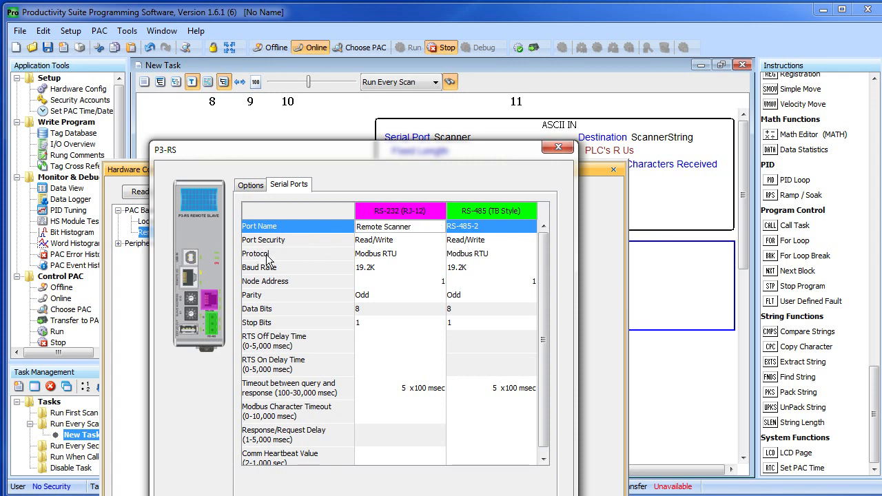
pyautogui.click(400, 252)
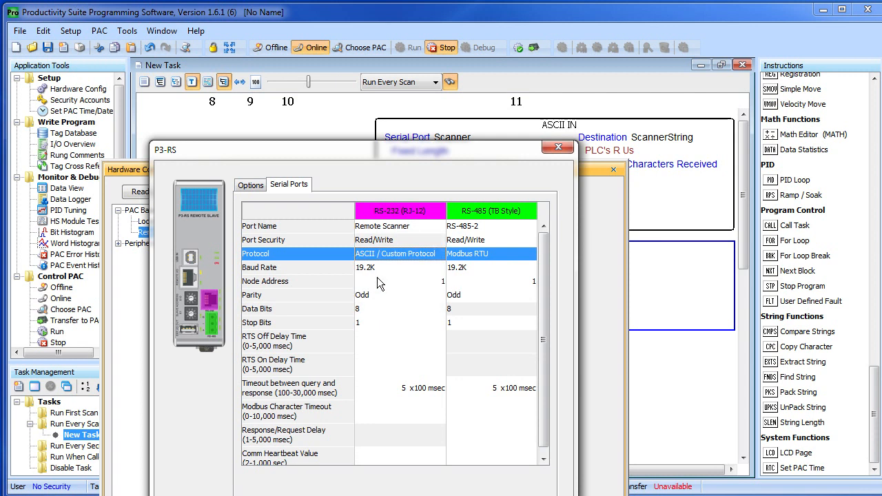
pyautogui.click(400, 267)
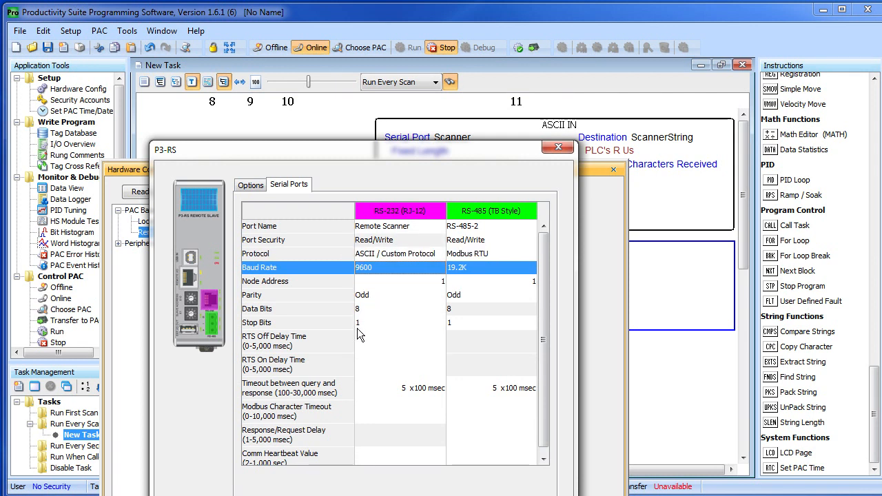
pyautogui.moveTo(221, 313)
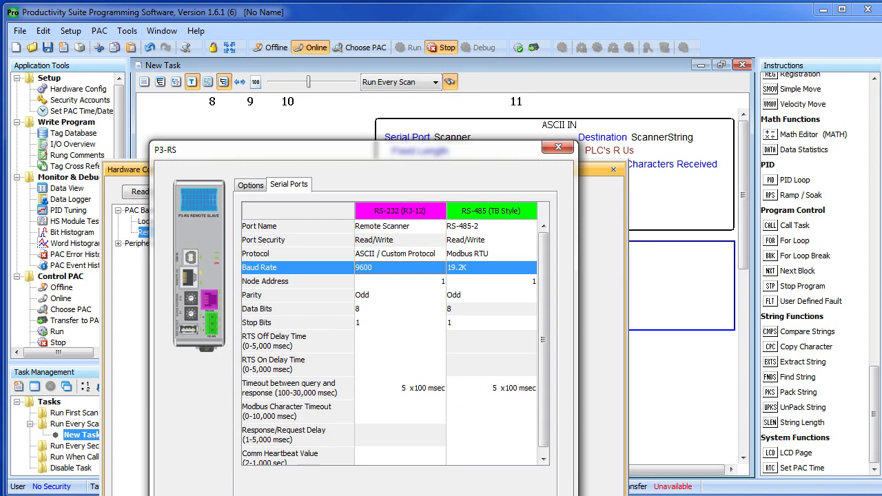
pyautogui.click(558, 147)
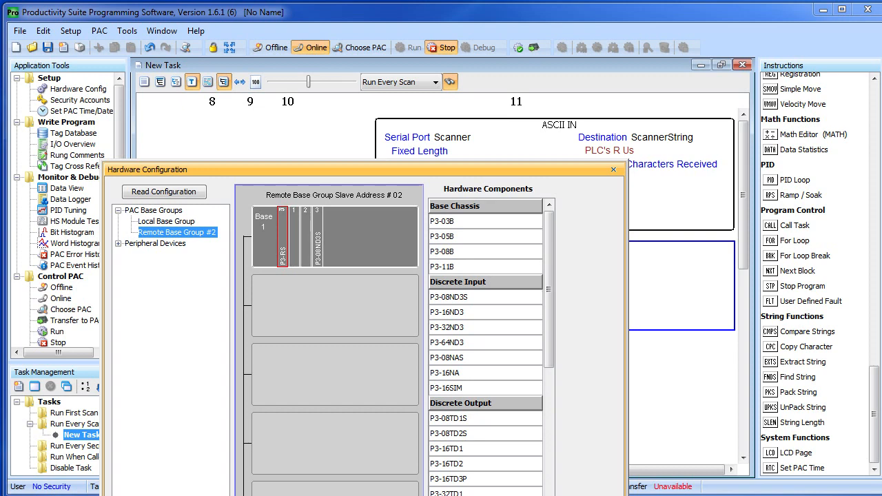
# Switch the rung 1 ASCII IN instruction's serial port to Remote Scanner.
pyautogui.click(613, 170)
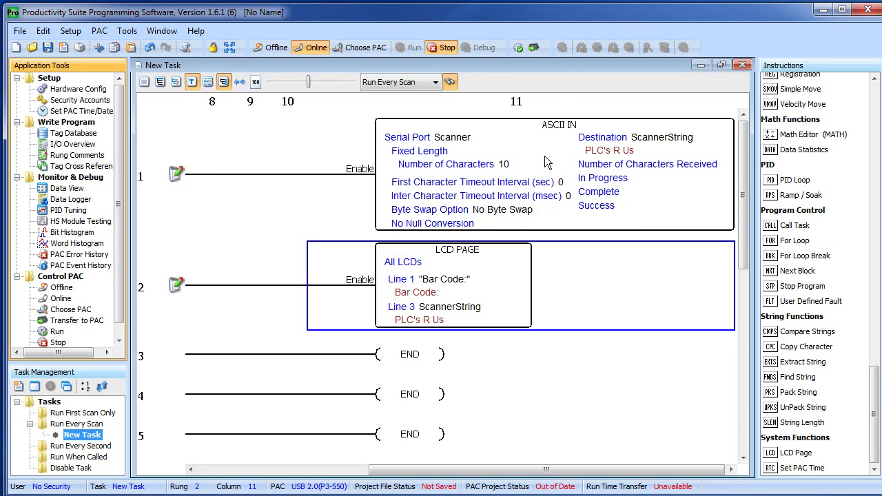
pyautogui.doubleClick(558, 173)
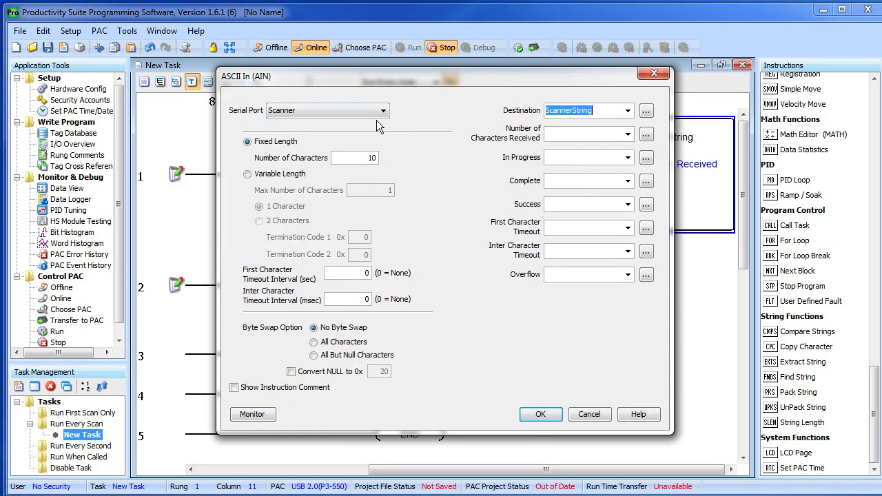
pyautogui.click(384, 110)
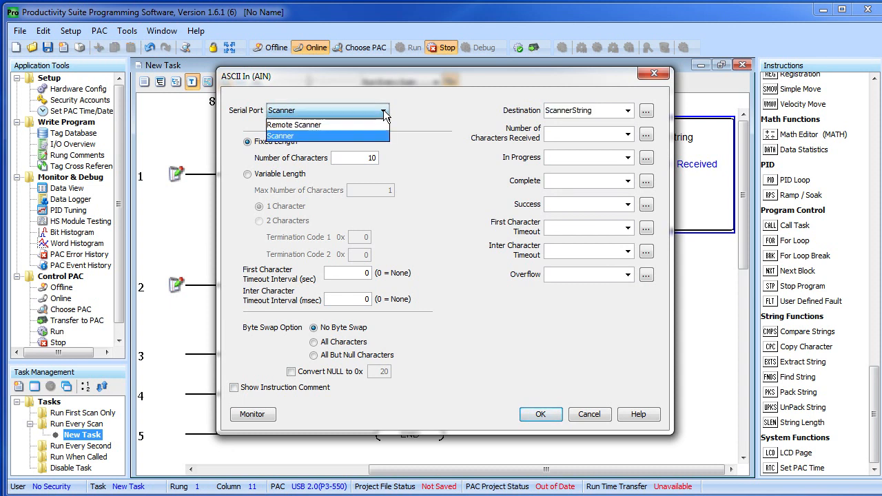
pyautogui.click(294, 124)
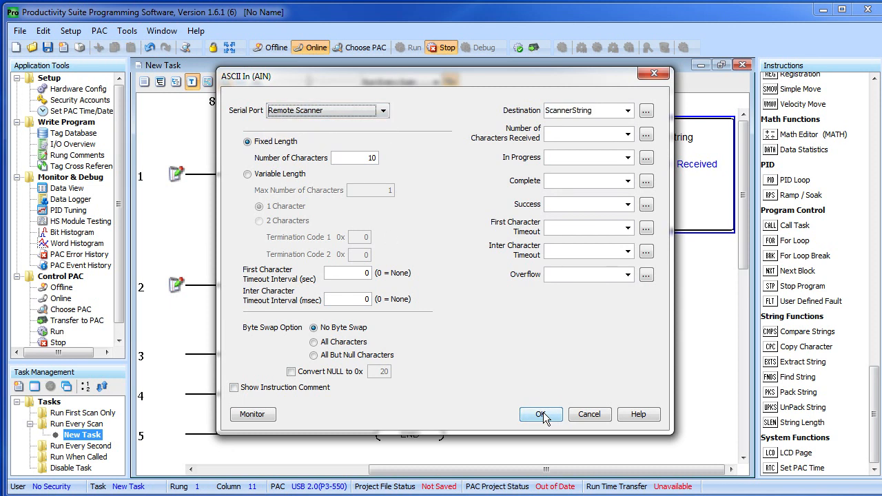
pyautogui.click(541, 414)
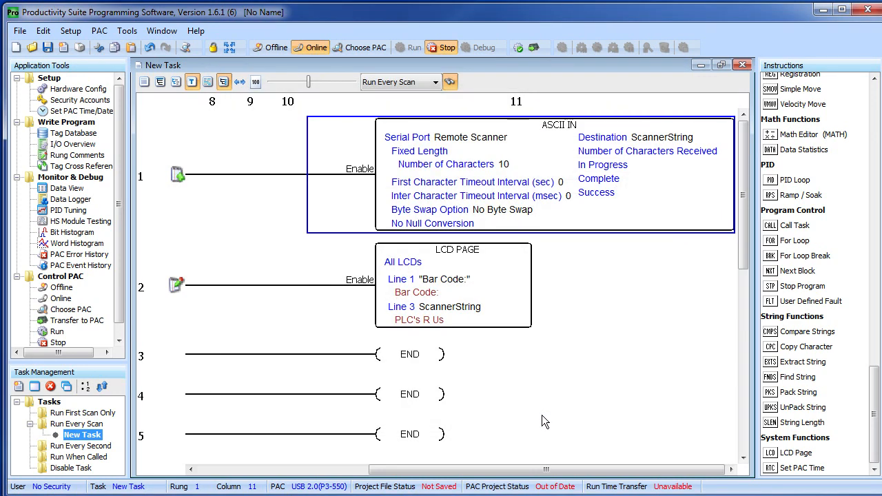
pyautogui.moveTo(647, 169)
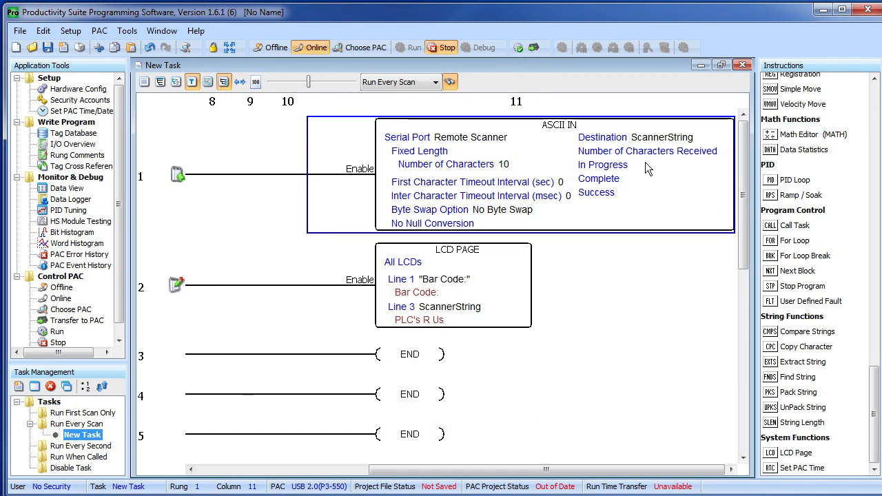
pyautogui.moveTo(502, 292)
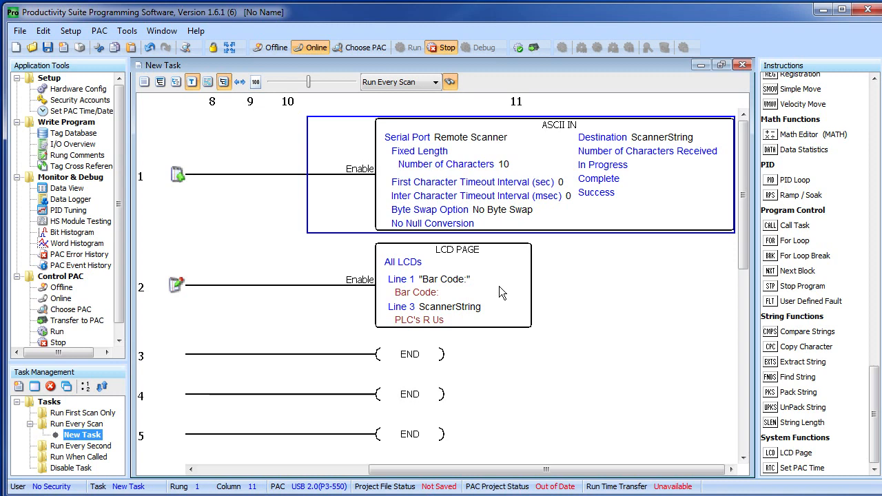
# Point rung 2's LCD Page instruction at the RS-LCD-2 display by name.
pyautogui.doubleClick(453, 285)
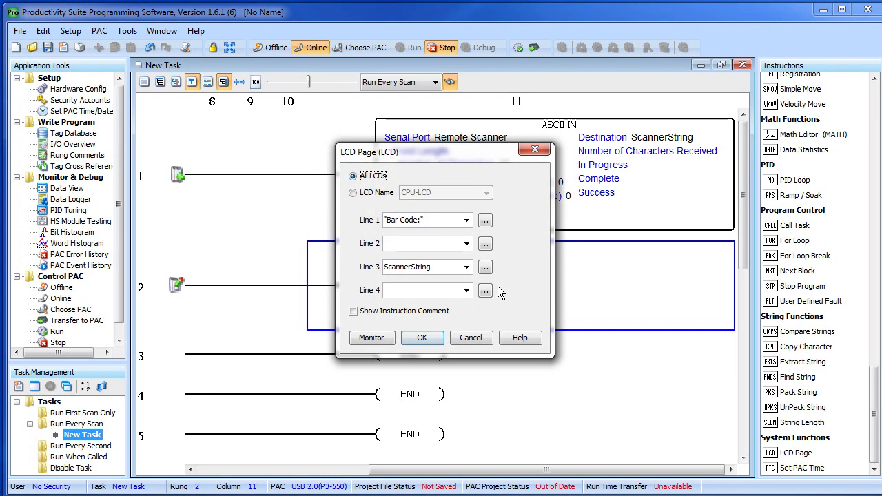
pyautogui.click(354, 193)
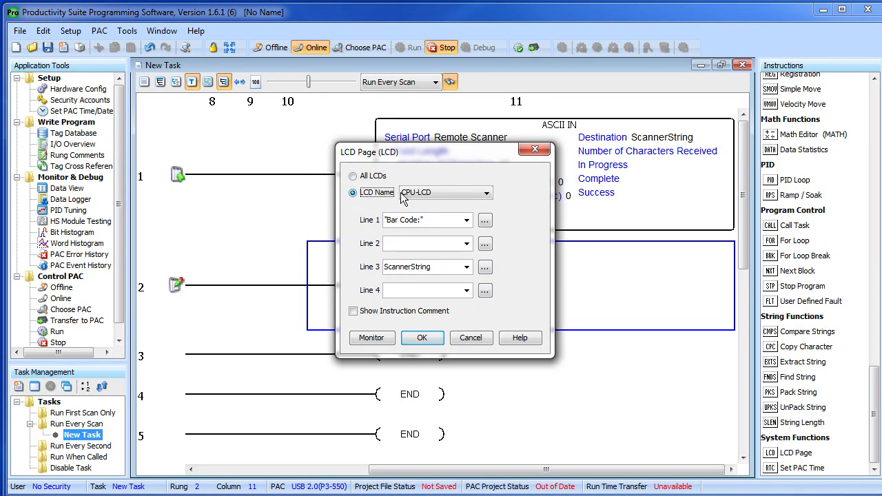
pyautogui.click(486, 192)
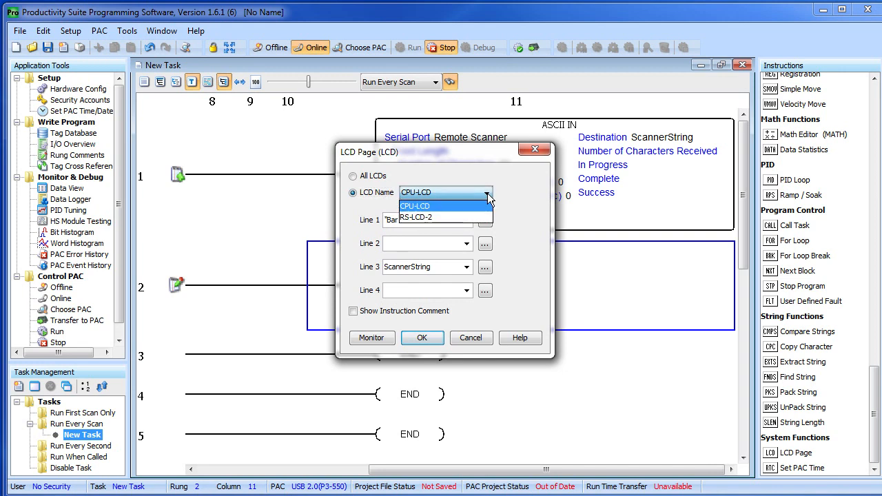
pyautogui.click(415, 217)
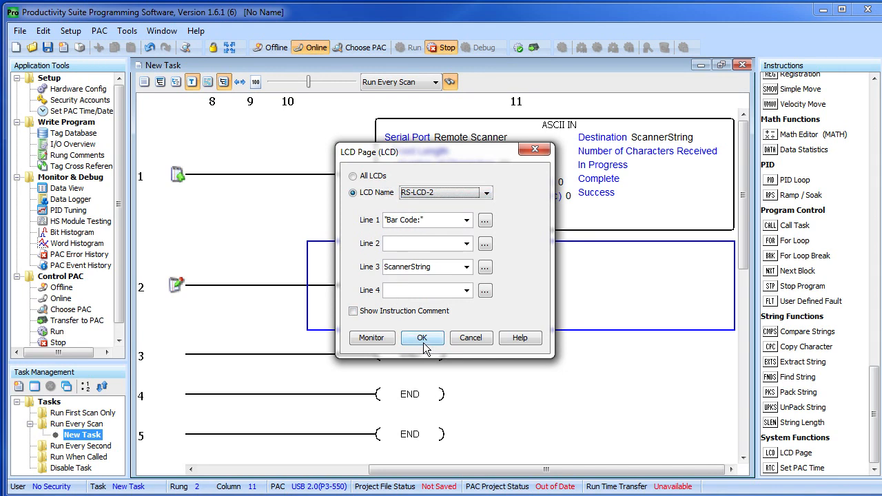
pyautogui.click(422, 338)
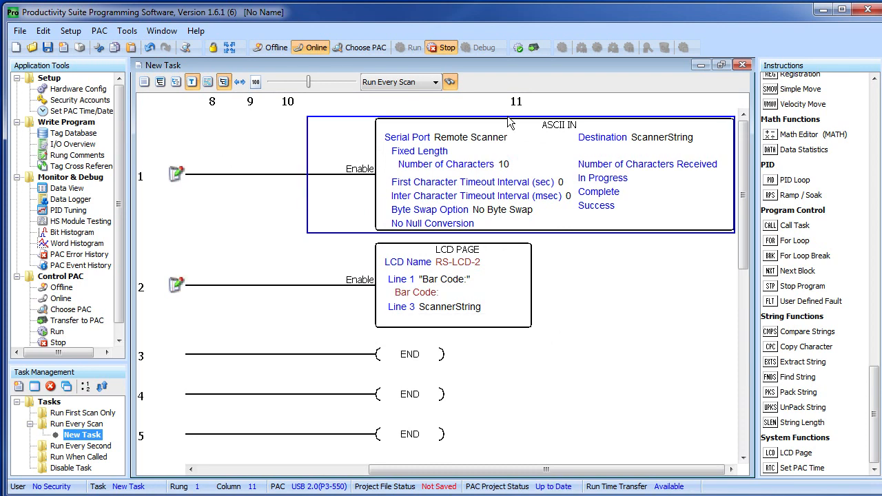
# Transfer the updated project to the PAC from the toolbar.
pyautogui.click(528, 47)
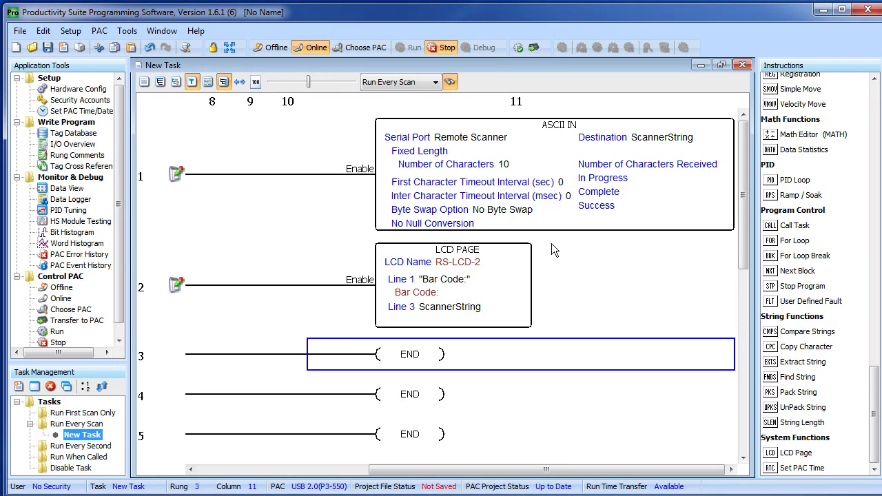
pyautogui.moveTo(548, 229)
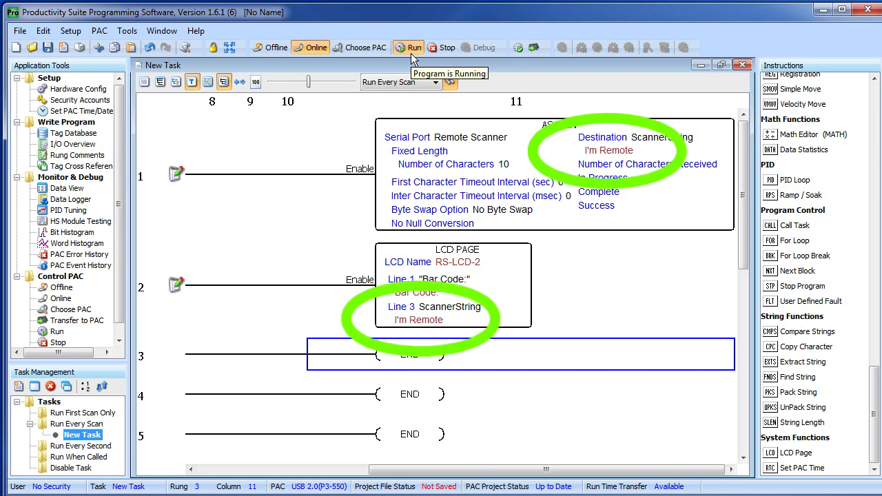
pyautogui.moveTo(444, 313)
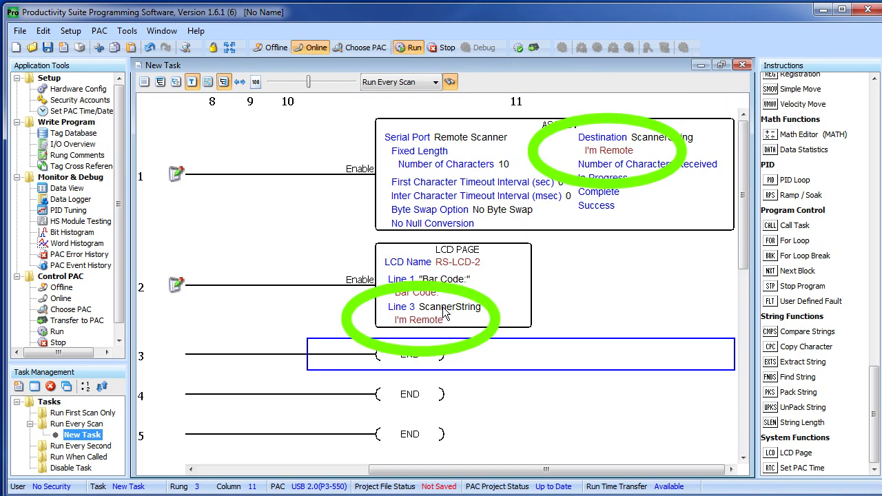